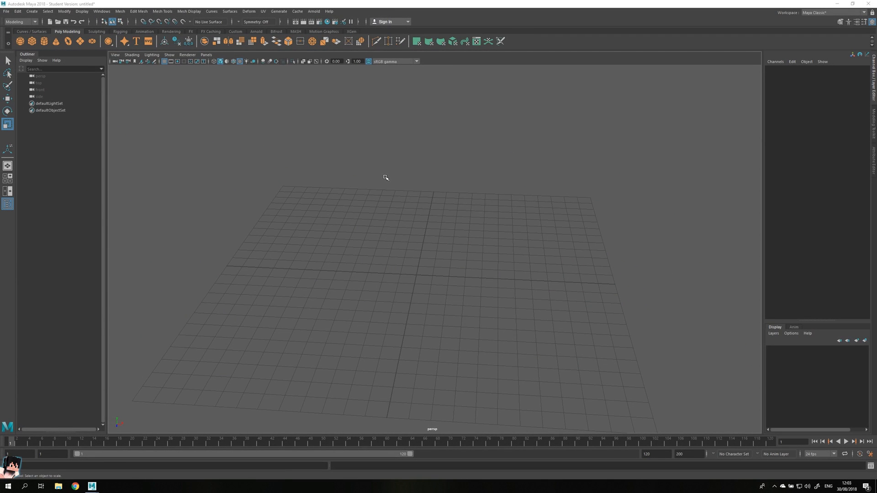
mouse_move(467, 219)
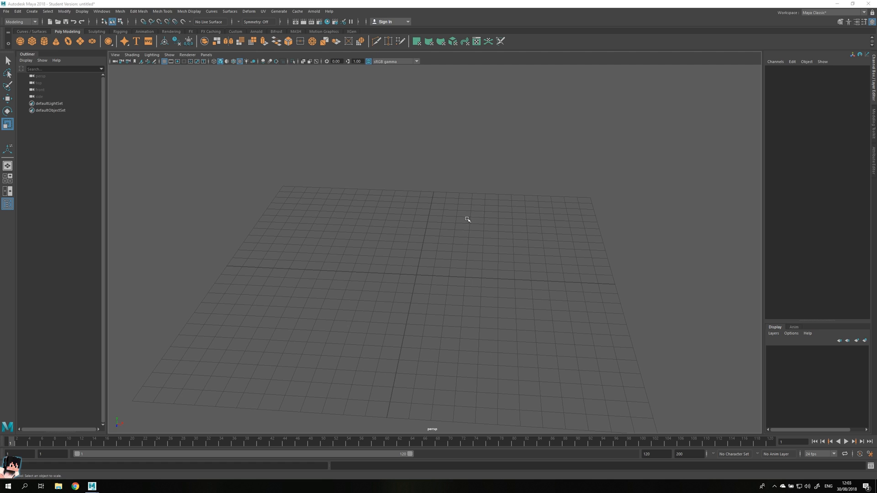
mouse_move(466, 221)
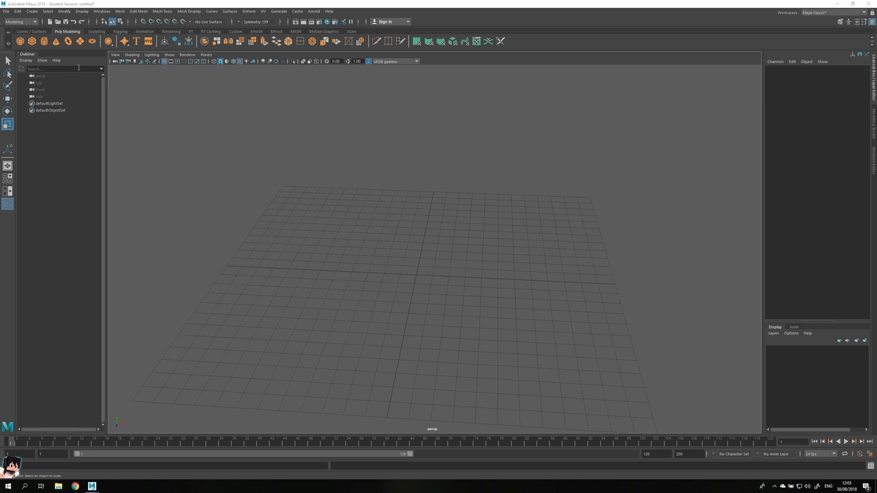
- Create a default polygon cube from the Poly Modeling shelf
click(31, 31)
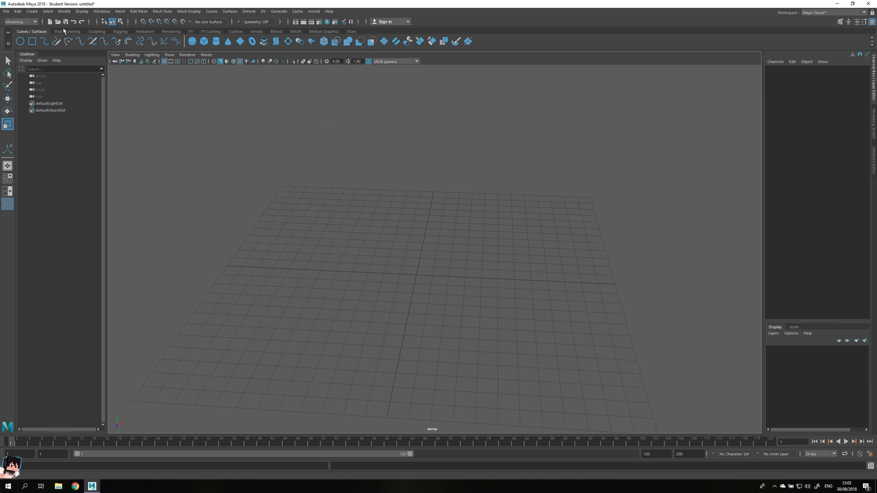
click(67, 31)
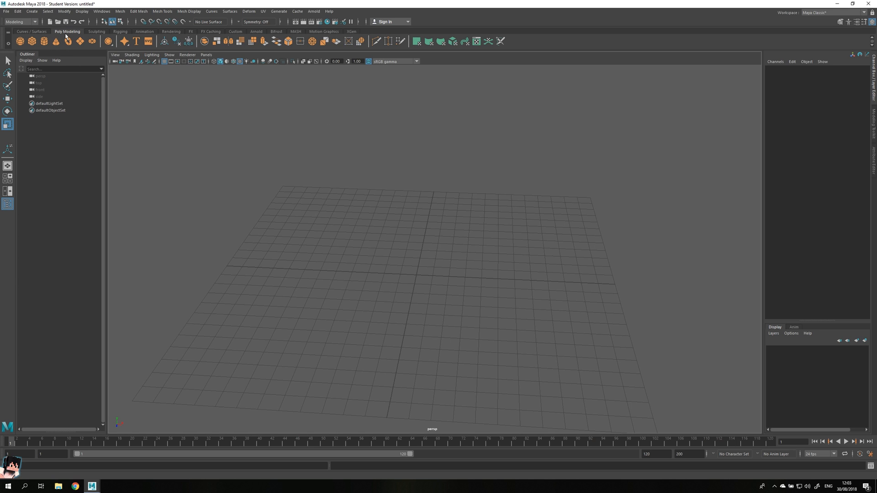
mouse_move(32, 41)
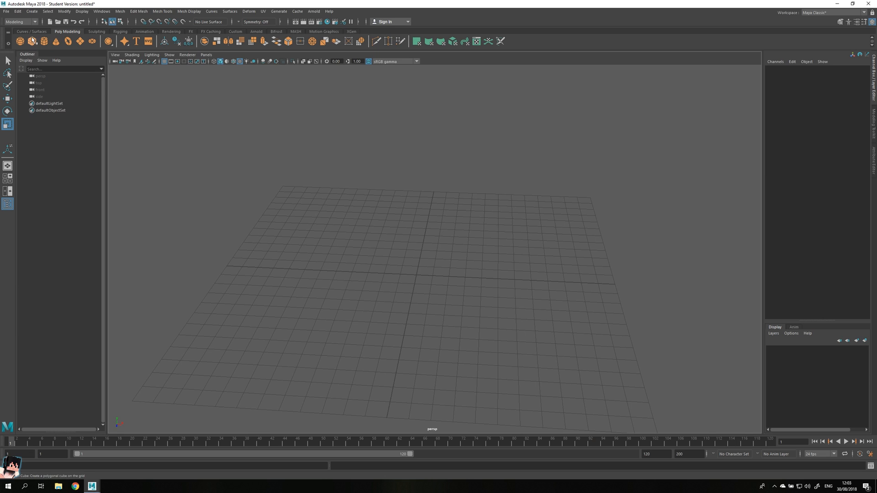
click(31, 41)
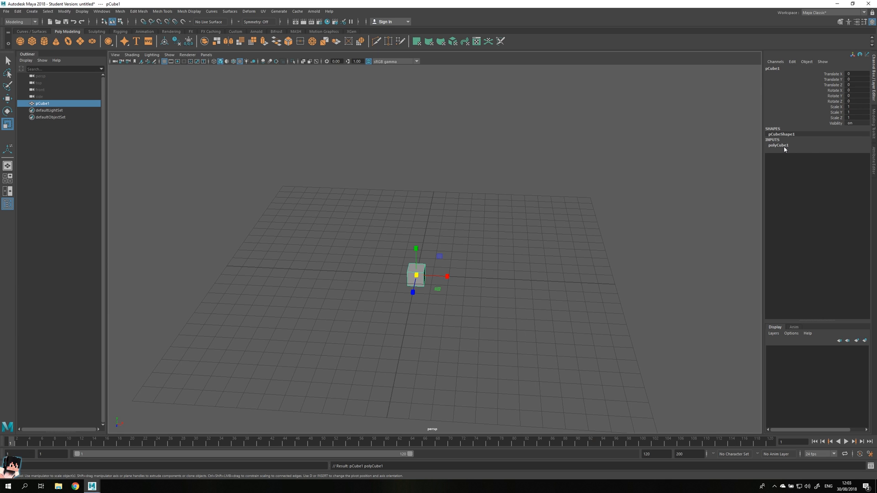
- Rename the cube Geo_Torso and expose its construction inputs in the Channel Box
double_click(774, 68)
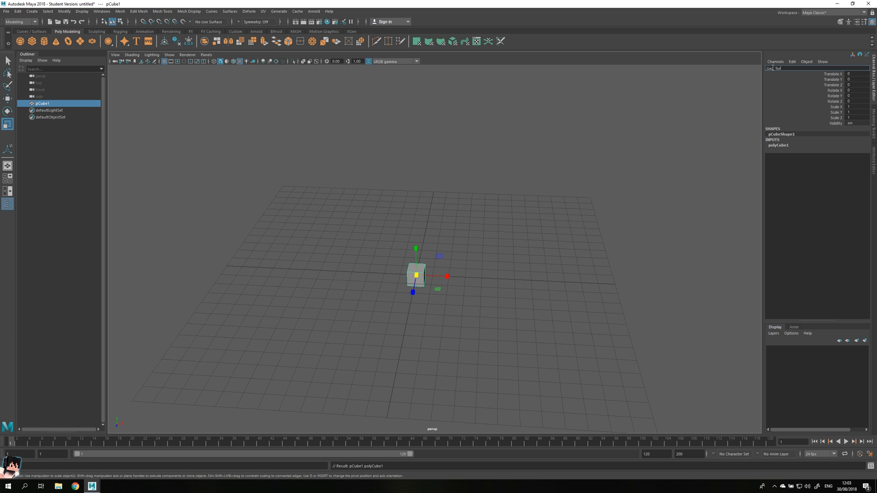
text(Geo_Torso)
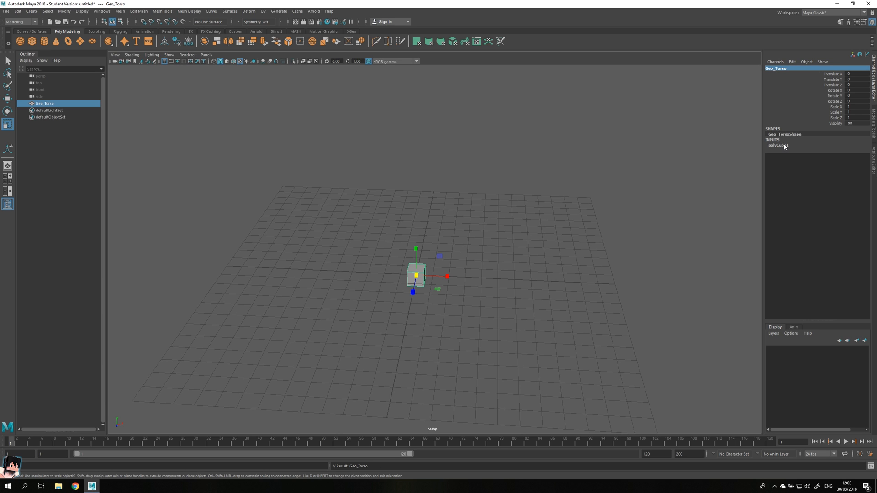
click(777, 145)
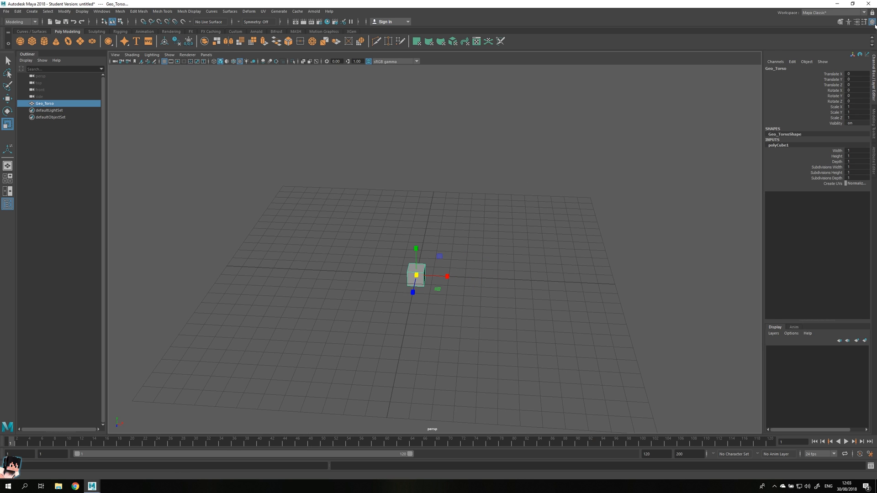
- Set the Geo_Torso polyCube inputs to width 8, height 12 and depth 4
click(868, 22)
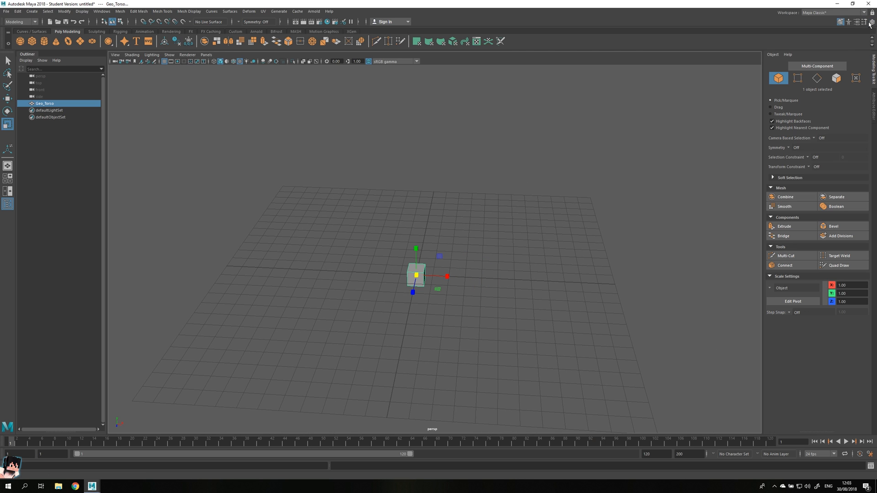
click(872, 22)
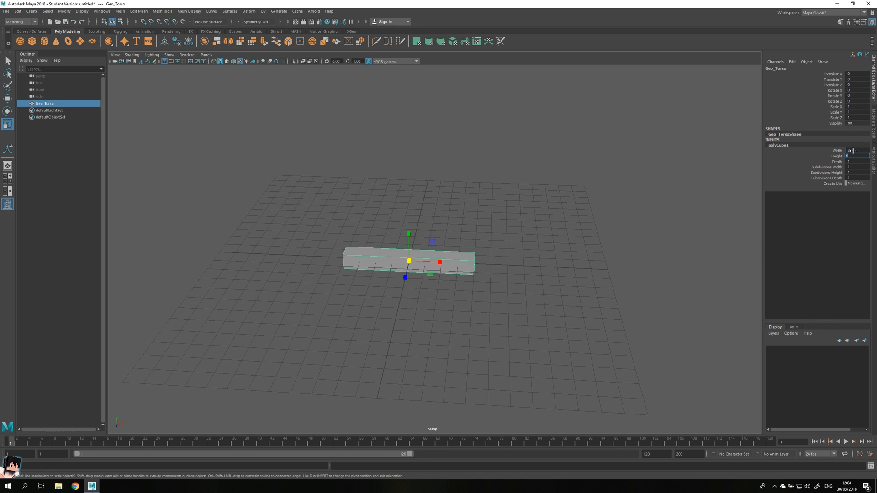
text(12)
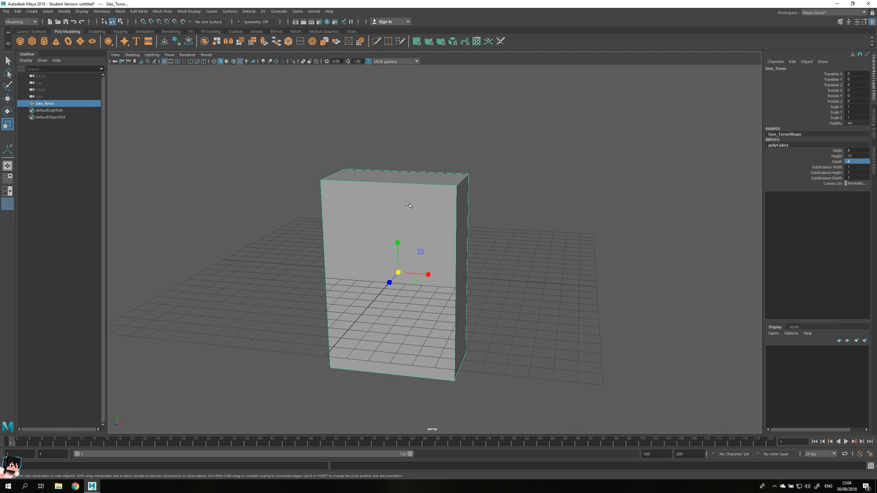
- Assign a new Lambert material (Mat_Torso) to the cube via Assign New Material > Maya > Surface
right_click(398, 208)
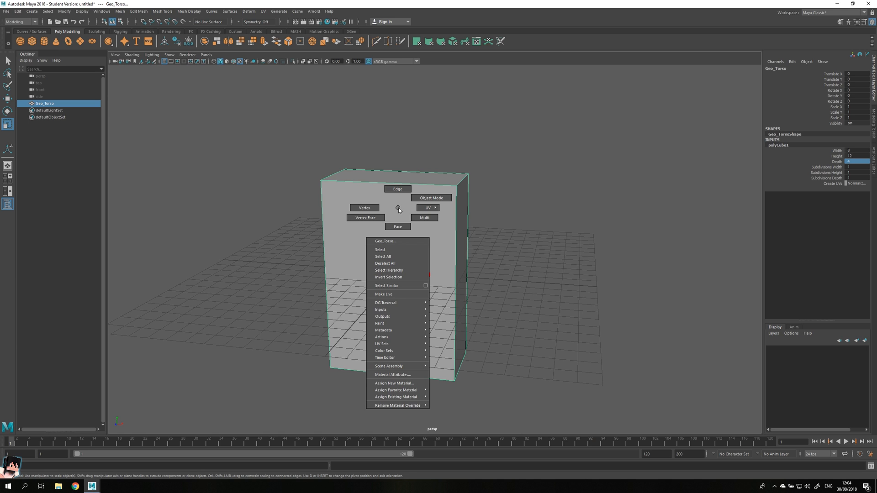
mouse_move(398, 383)
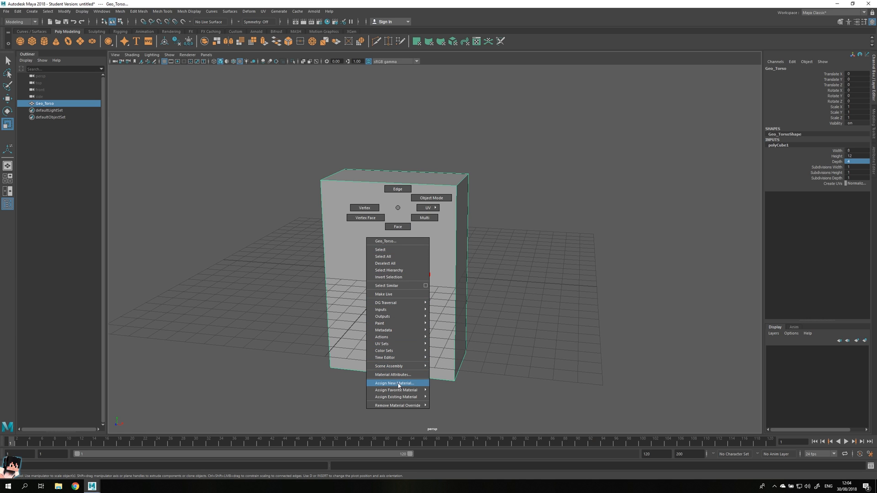
click(394, 382)
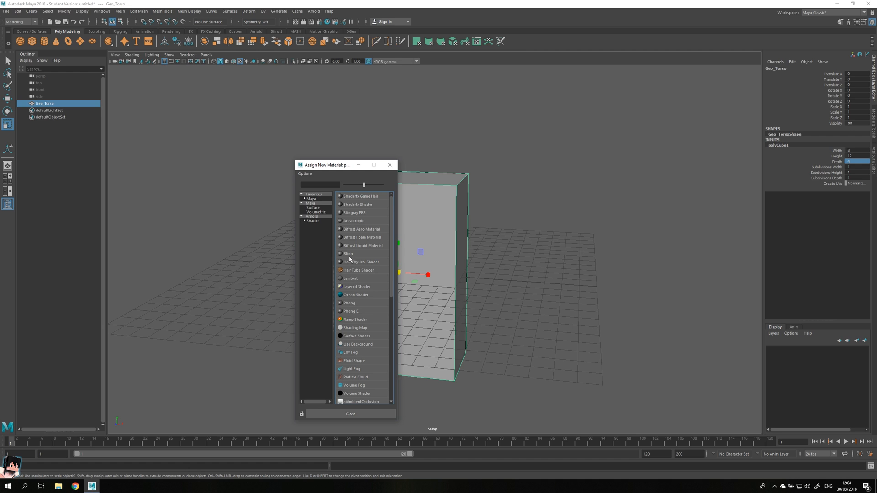
mouse_move(317, 213)
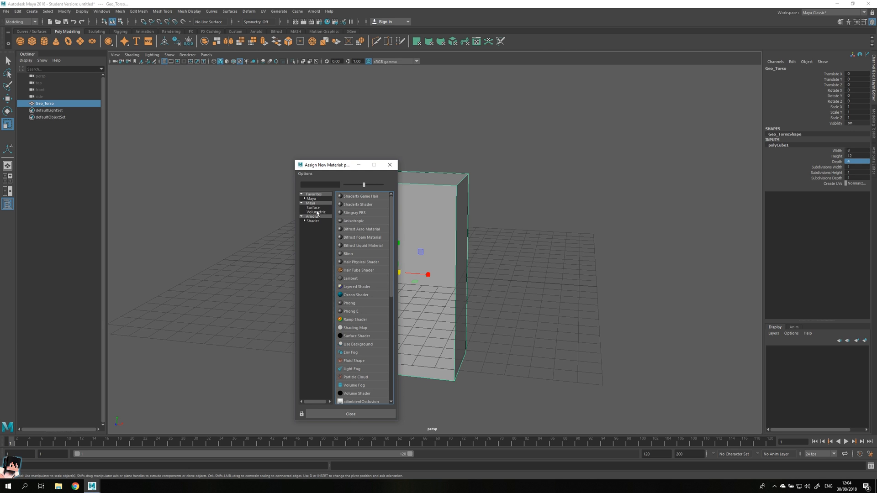
click(313, 221)
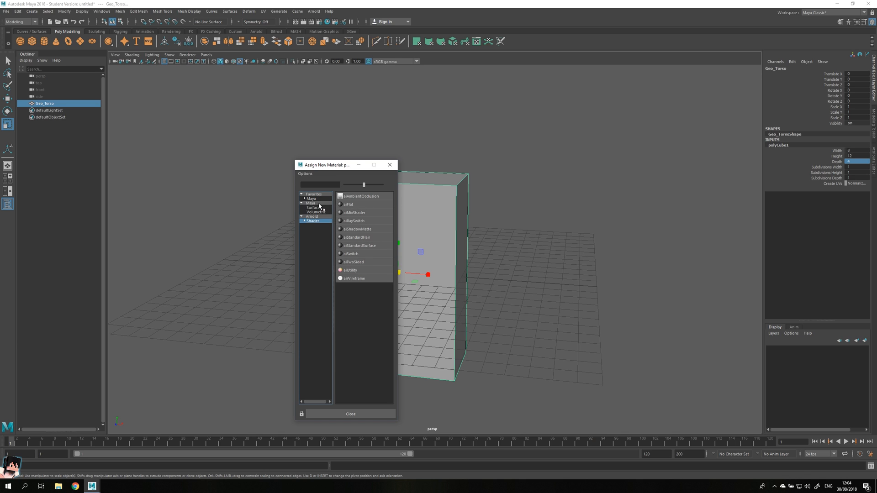
click(310, 199)
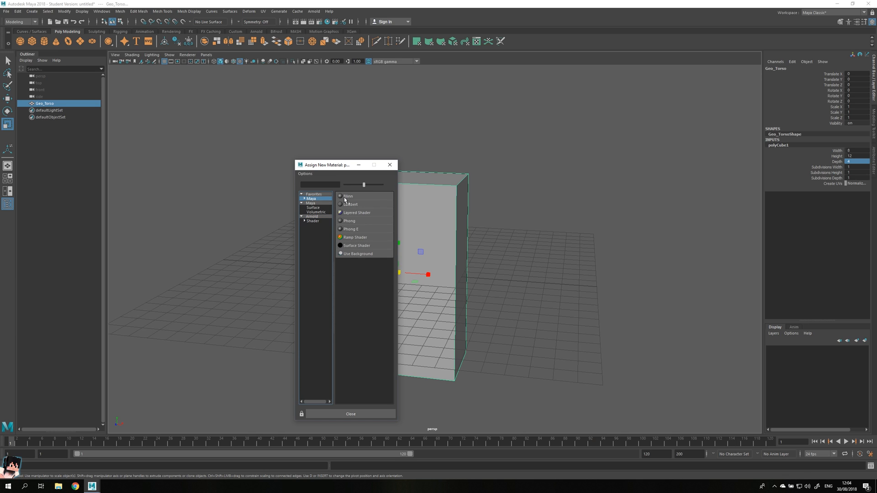
click(351, 204)
text(Mat_Torso)
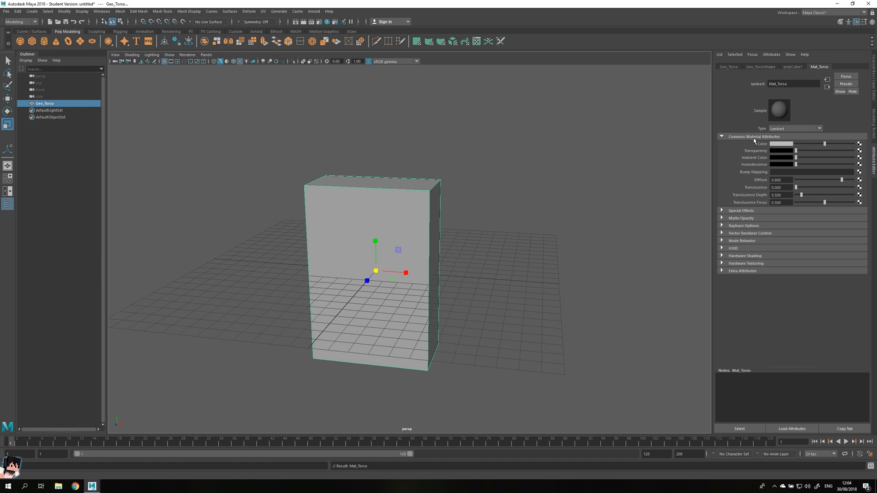
mouse_move(854, 142)
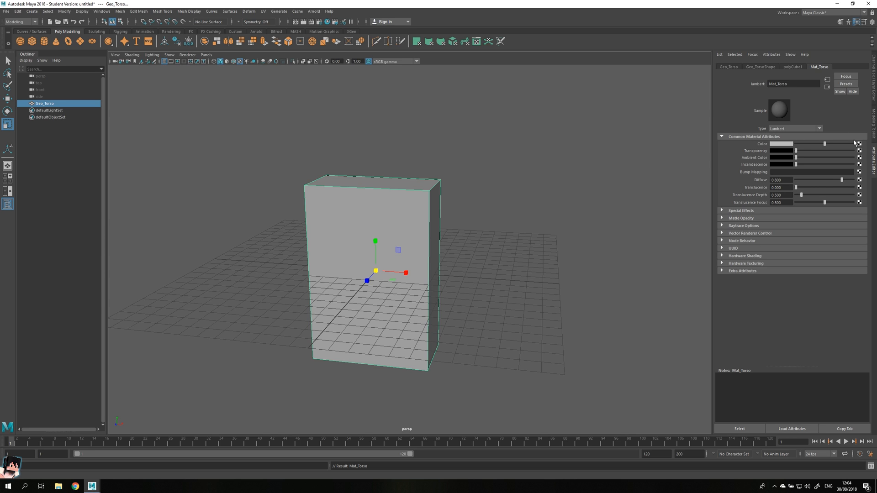
mouse_move(857, 144)
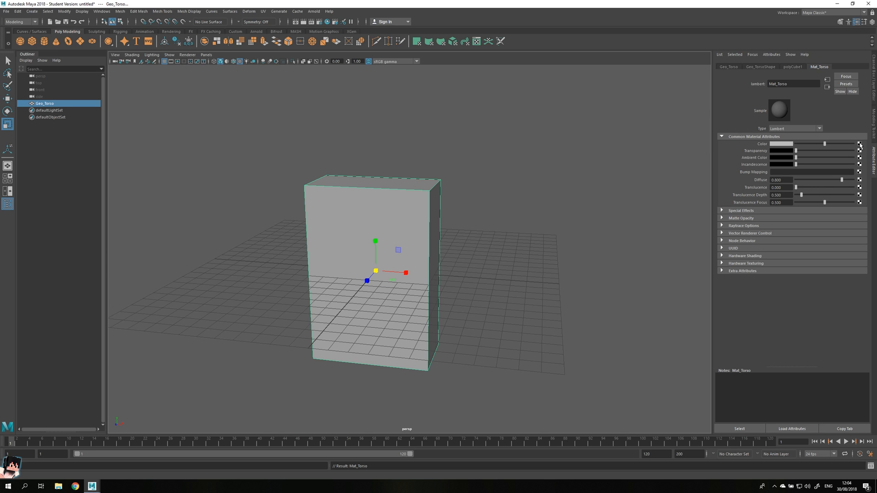
- Open the Create Render Node window from Mat_Torso's Color map button
click(860, 143)
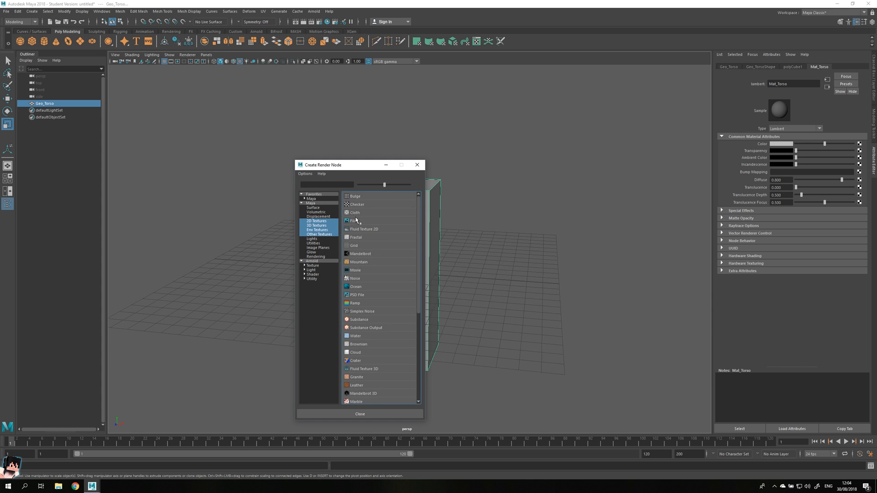
- Create a File texture for the colour and name it Tex_Torso
click(354, 220)
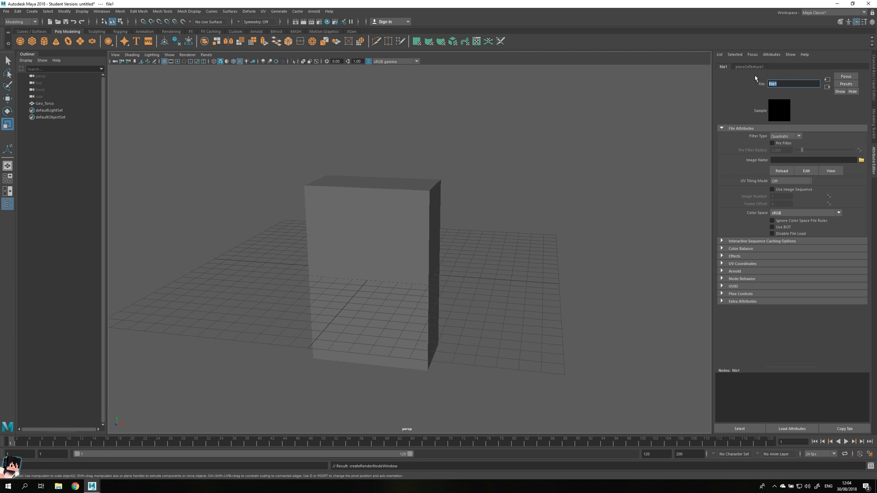
text(Tex_Torso)
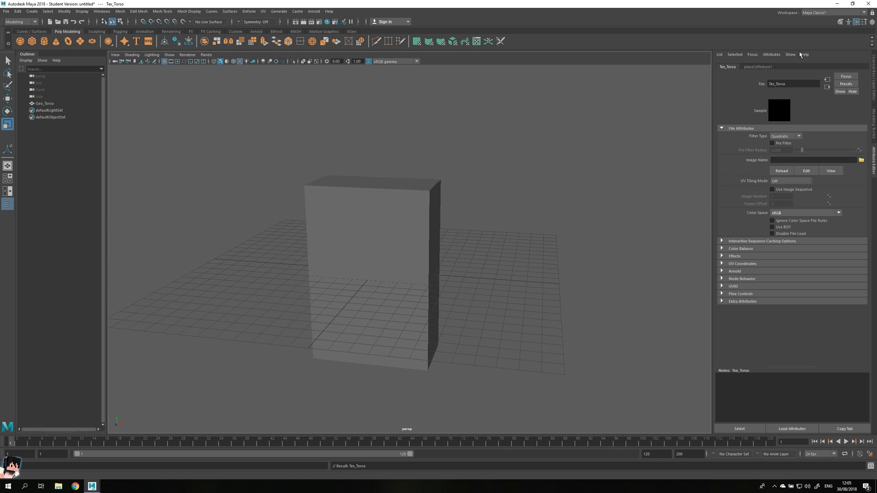
mouse_move(797, 137)
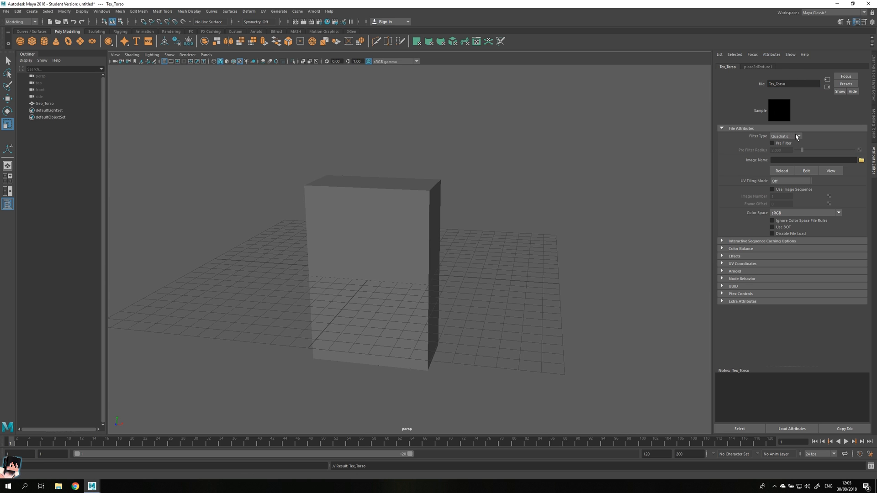
mouse_move(790, 138)
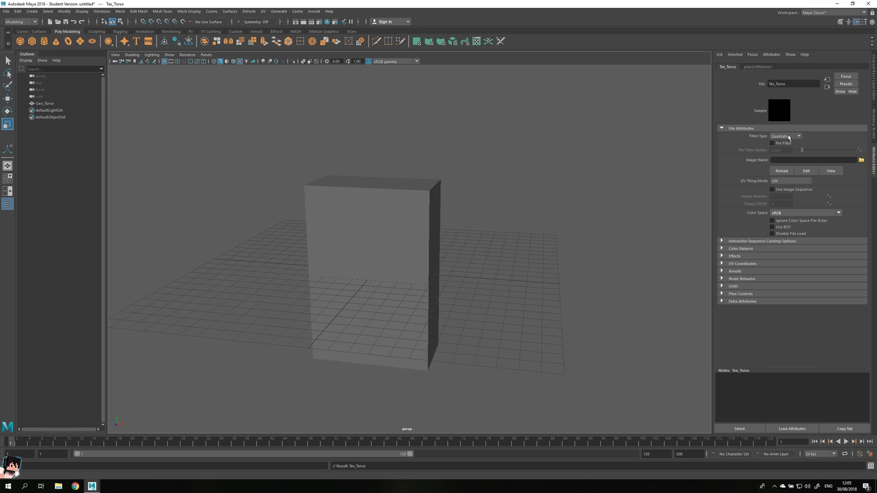
- Set Tex_Torso's Filter Type to Off and its Arnold Filter Type to closest
click(786, 136)
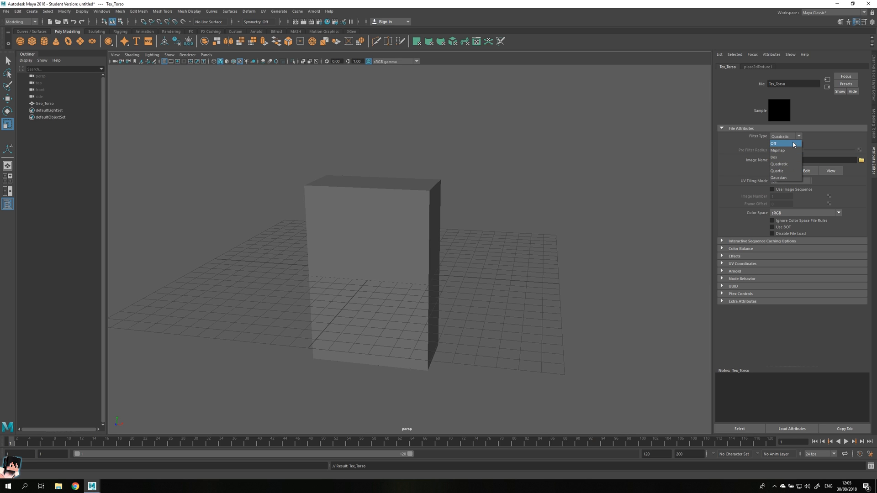
click(774, 144)
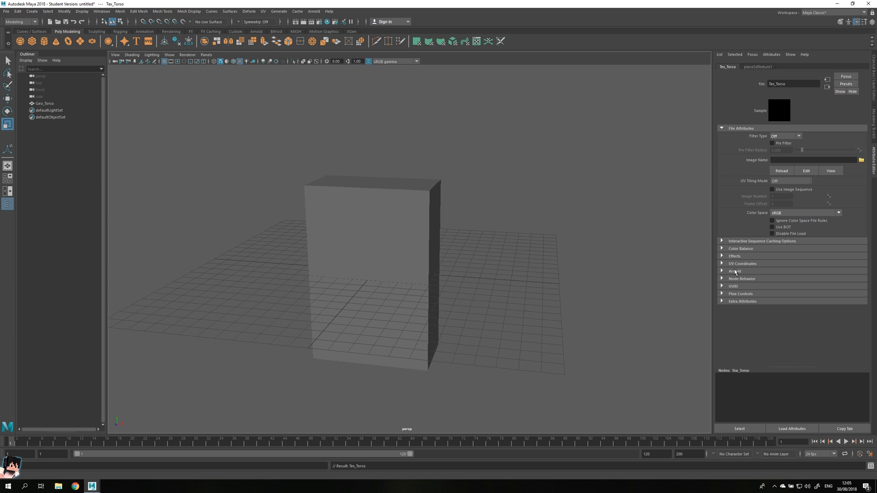
click(733, 271)
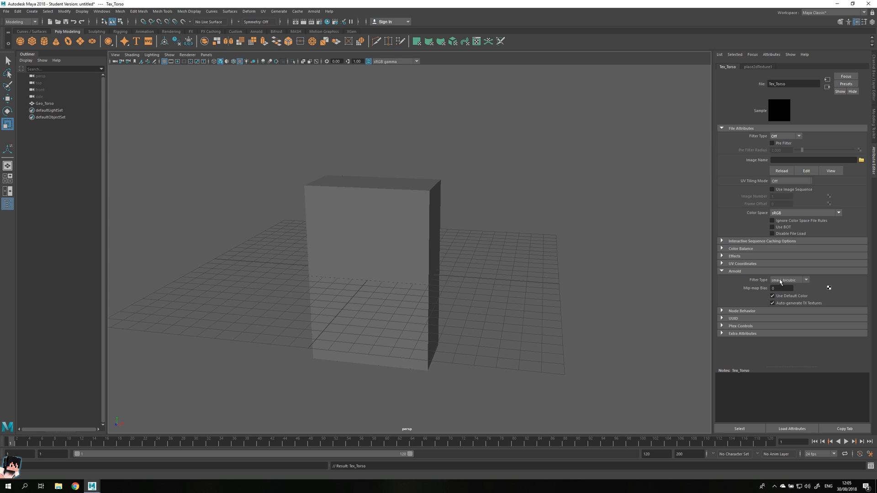
click(788, 279)
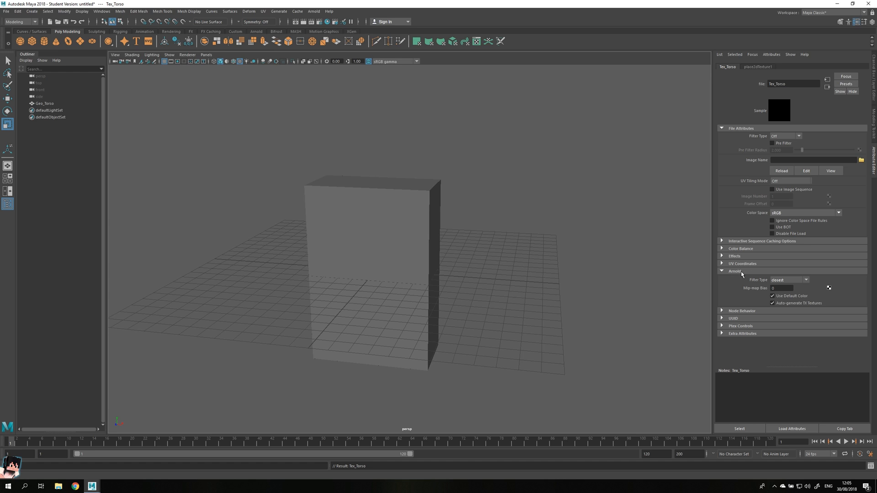
mouse_move(742, 275)
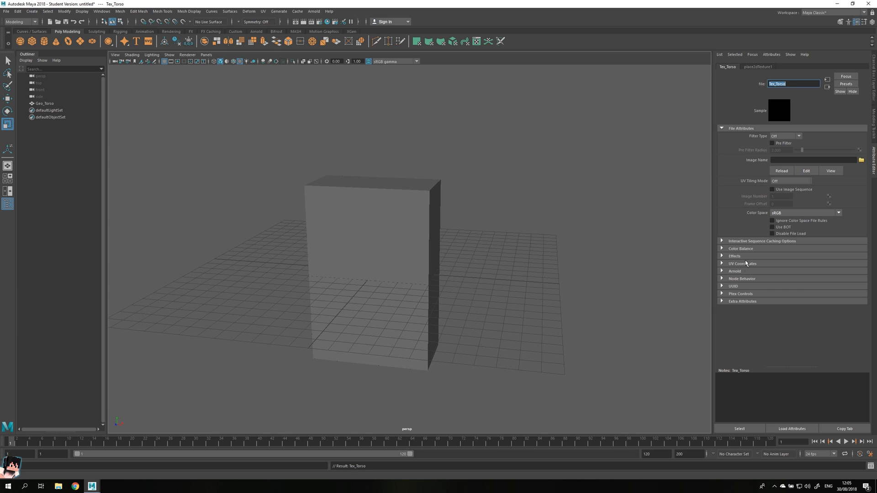
- Load skin.png as Tex_Torso's image so Geo_Torso shows the skin, then reselect the cube
click(860, 160)
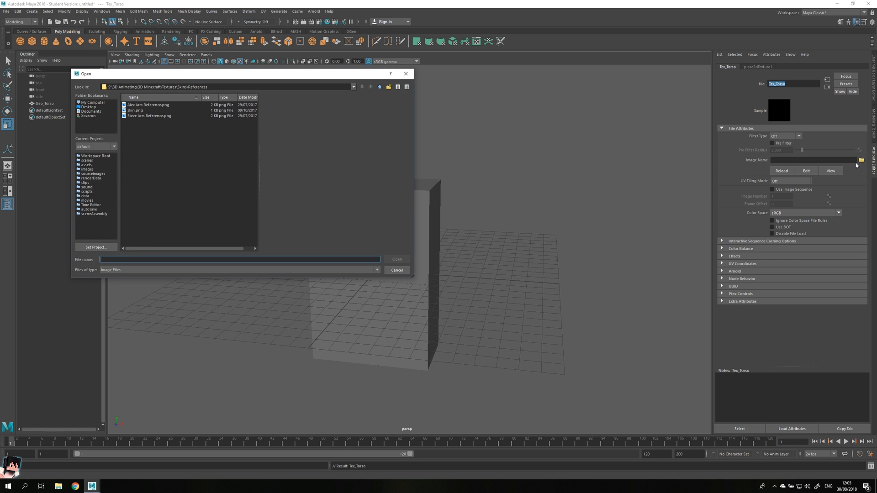
mouse_move(193, 129)
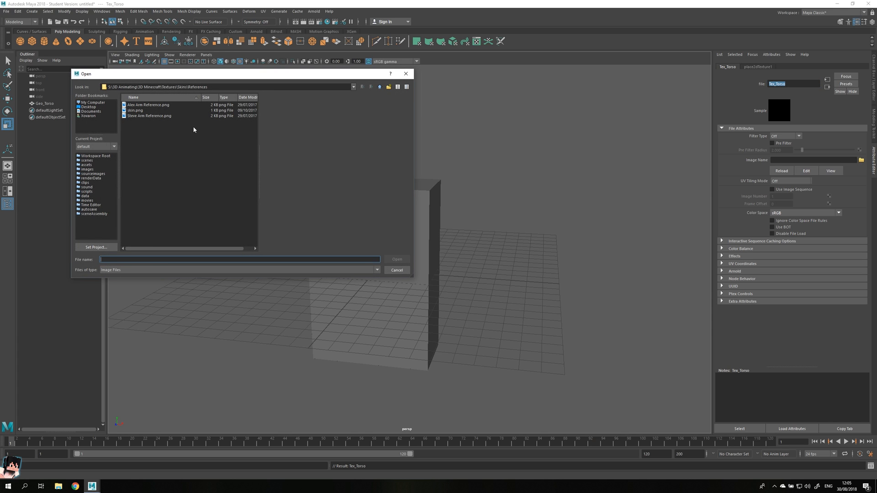
click(135, 111)
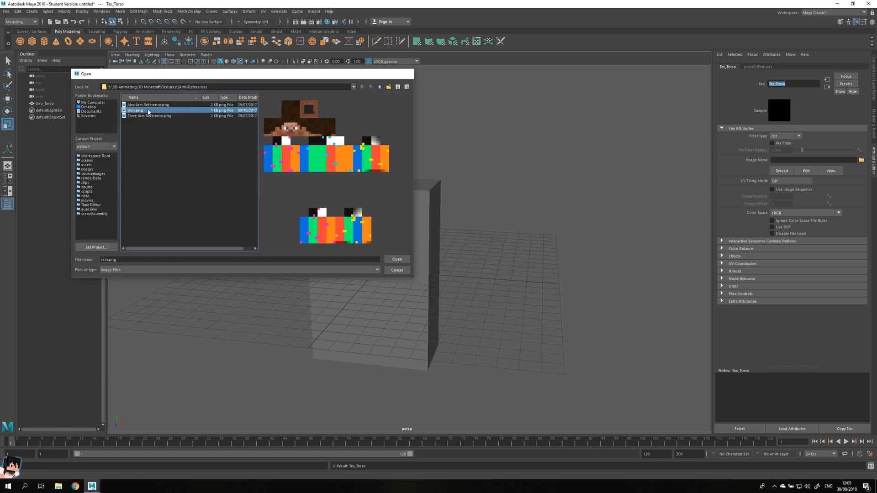
click(396, 259)
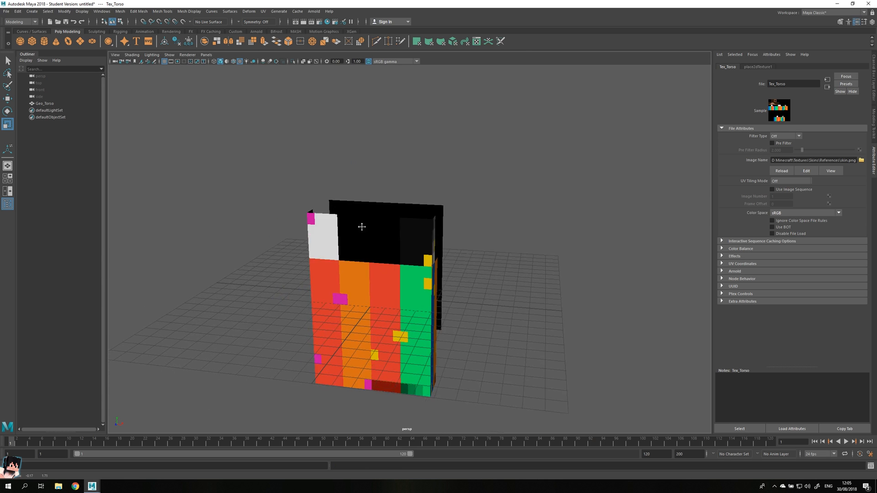
click(43, 104)
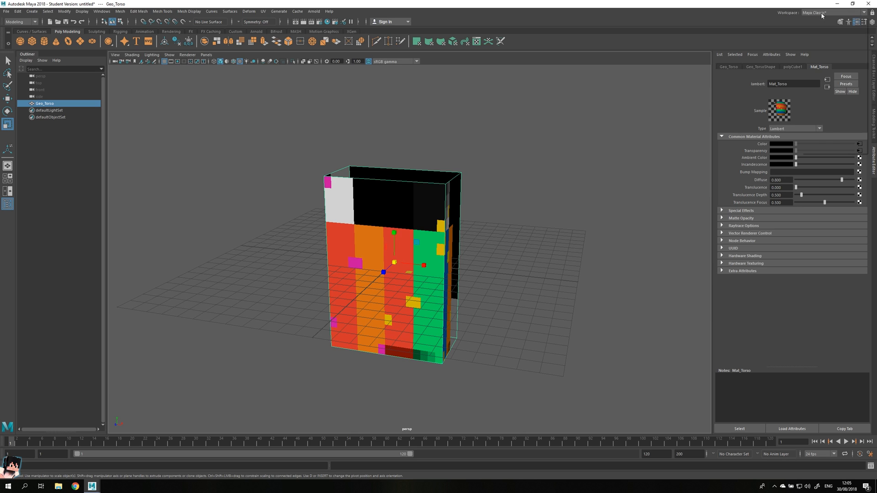
- Switch the workspace to the UV Editing layout
click(834, 12)
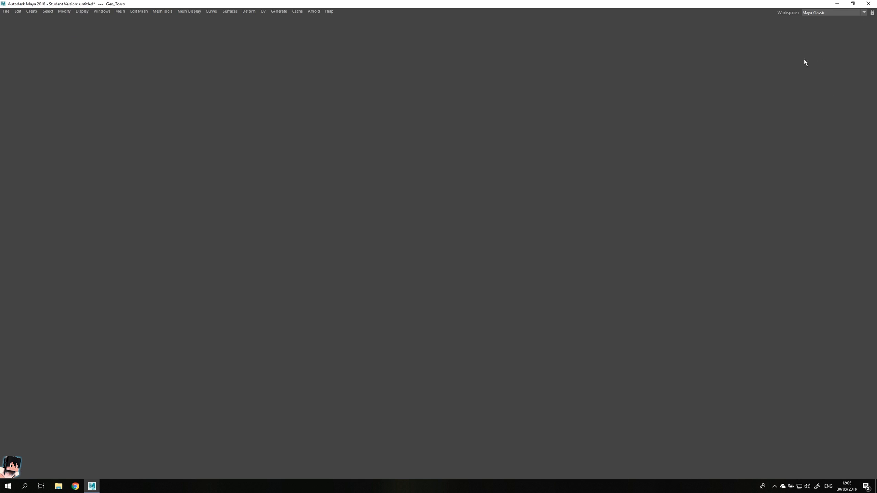
click(863, 12)
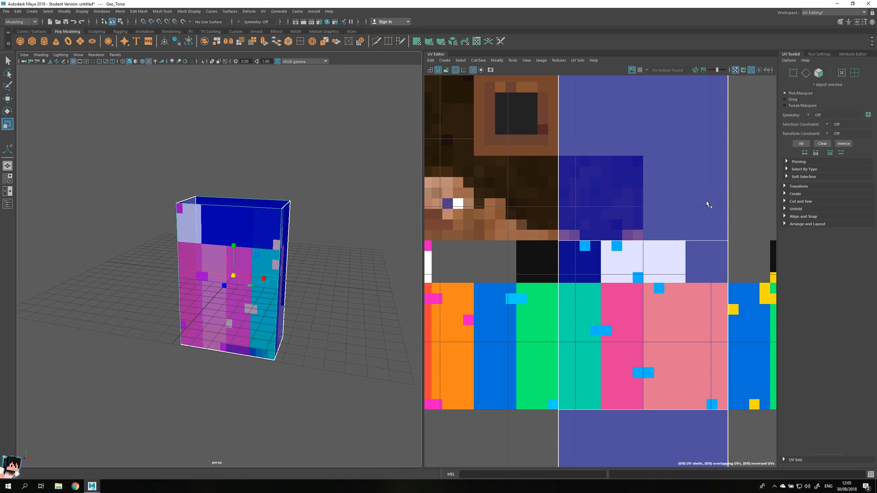
mouse_move(447, 201)
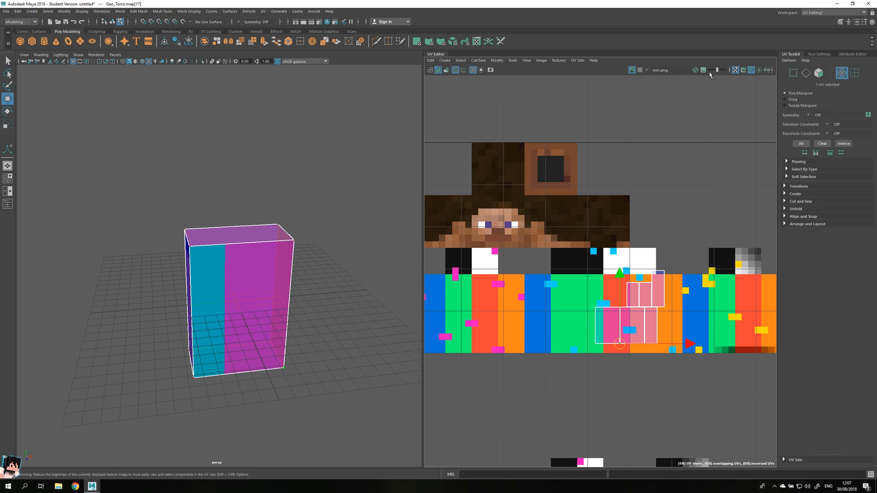
- Move the torso UV points into strips over the skin's body row with the Move Tool
click(672, 69)
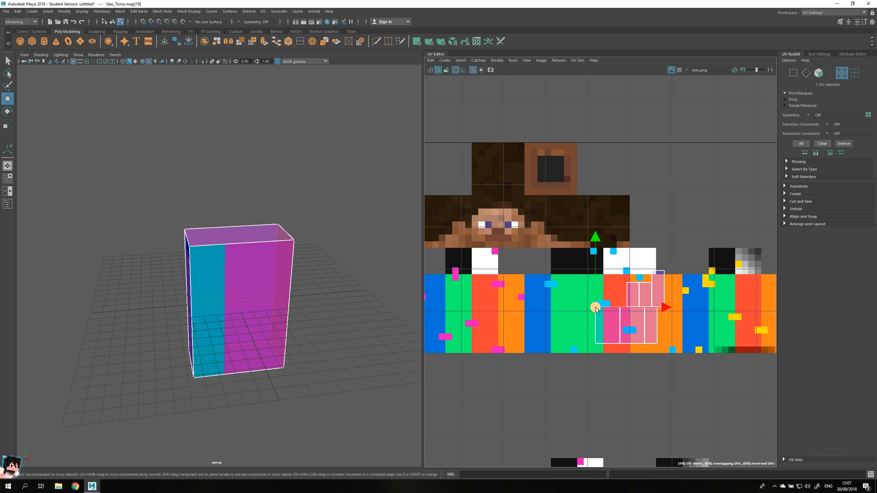
mouse_move(769, 87)
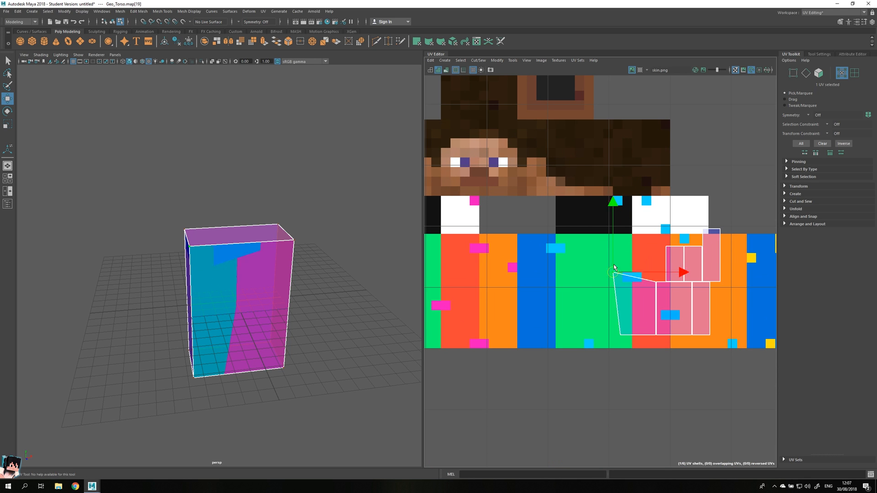
drag(614, 273, 619, 282)
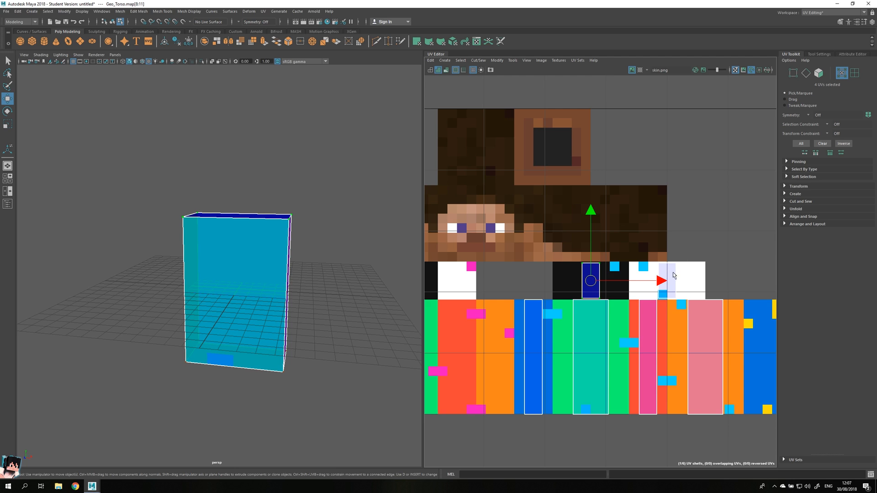
mouse_move(688, 208)
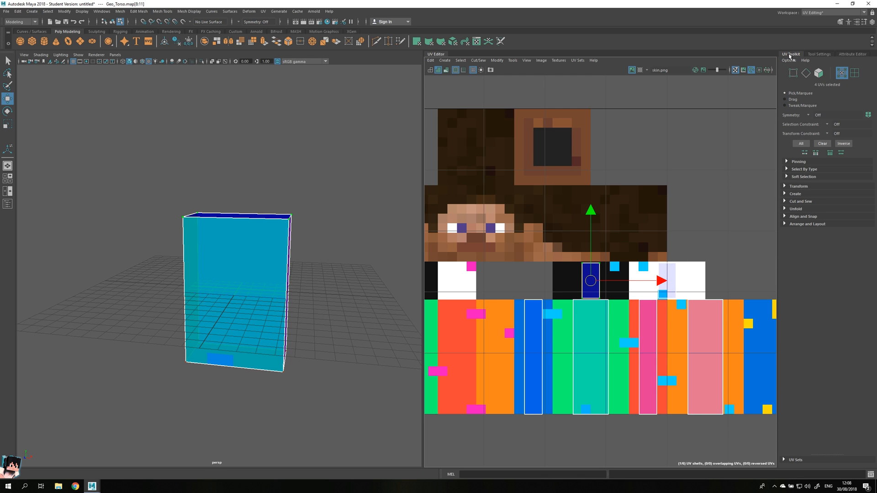
- Rotate the top and bottom UV shells 90 degrees and position them in the strip above the body row
click(785, 187)
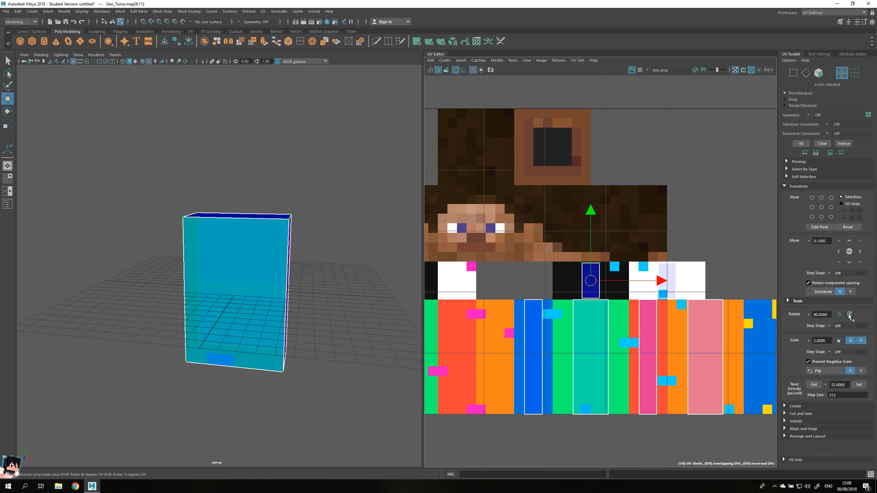
click(849, 314)
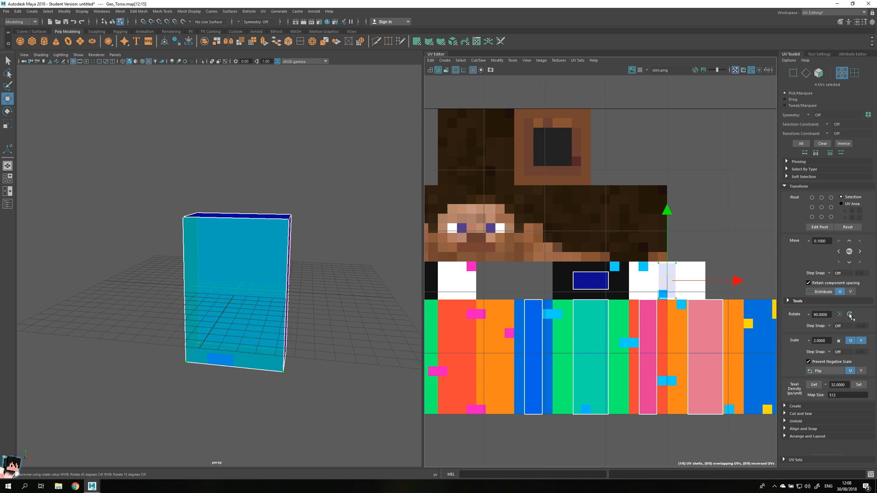
click(848, 314)
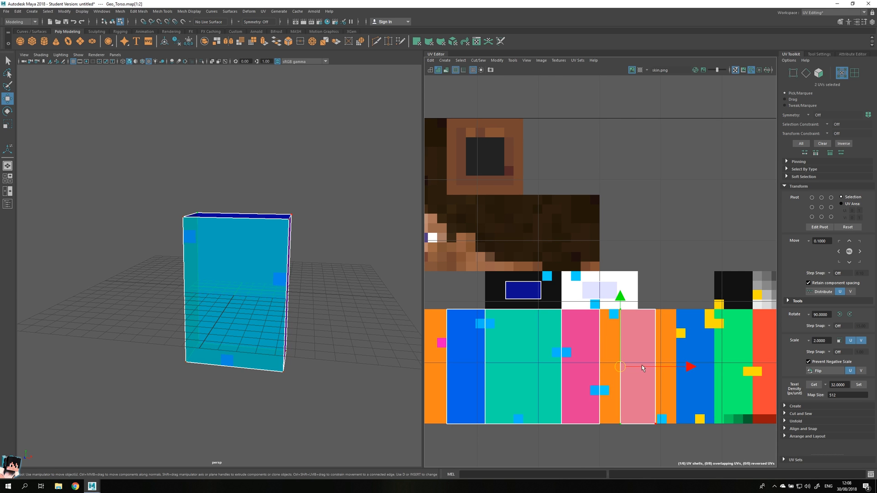
drag(621, 367, 656, 367)
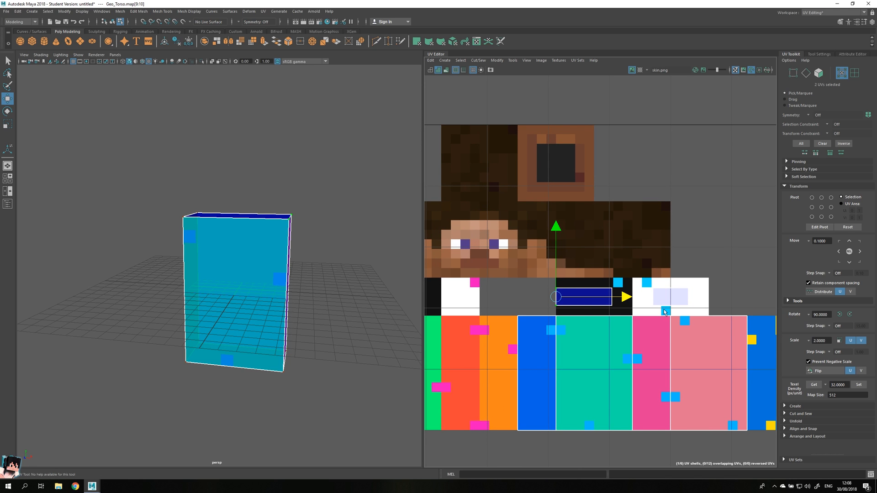
drag(555, 296, 632, 296)
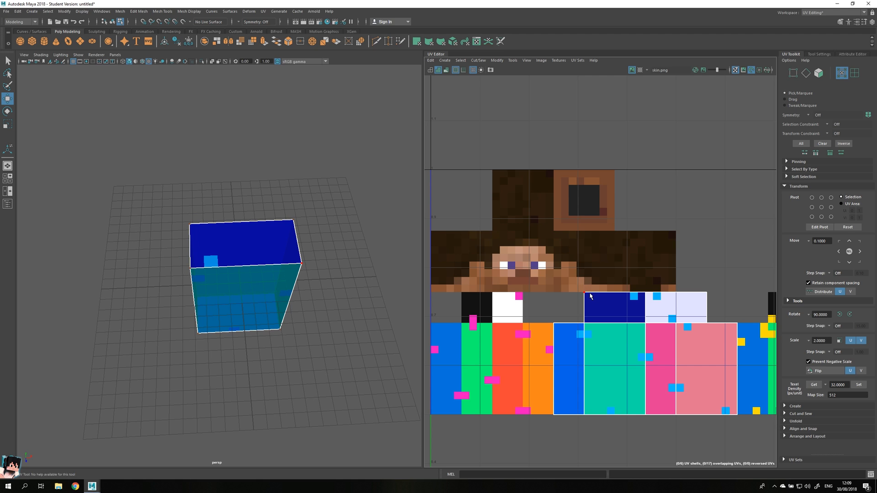
- Flip the top face UVs to match the skin, then return to selecting the whole torso object
click(614, 307)
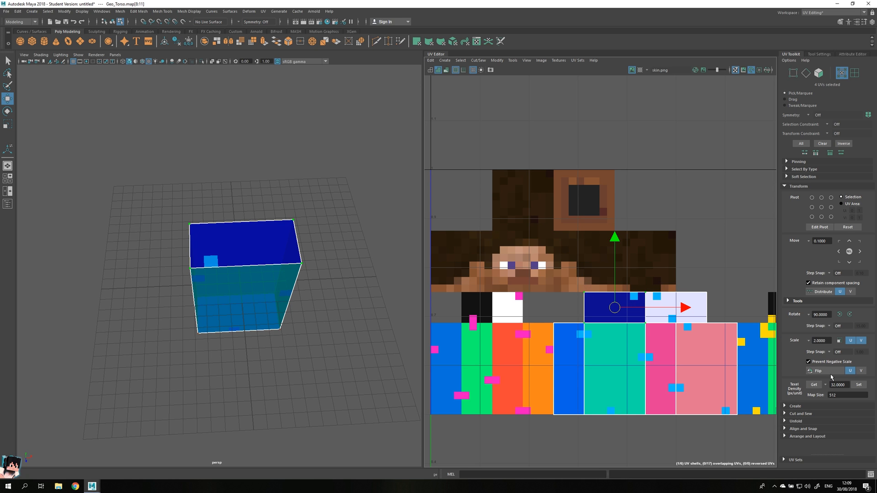
click(818, 371)
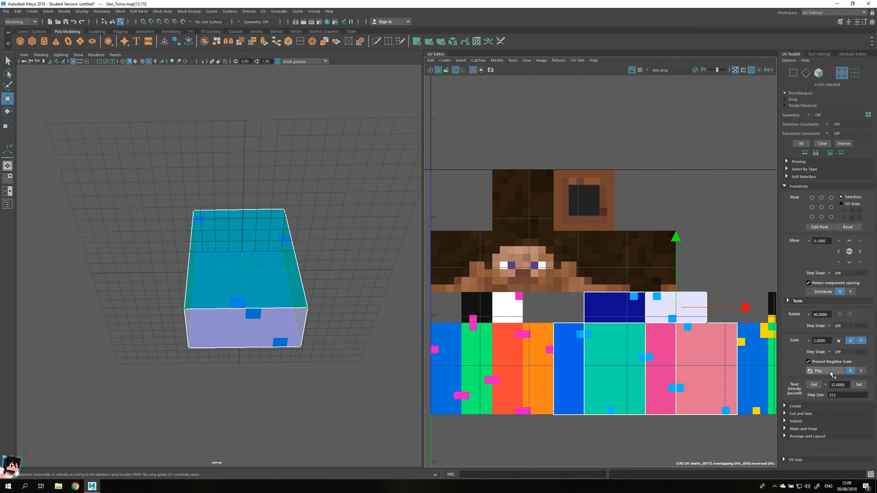
click(818, 371)
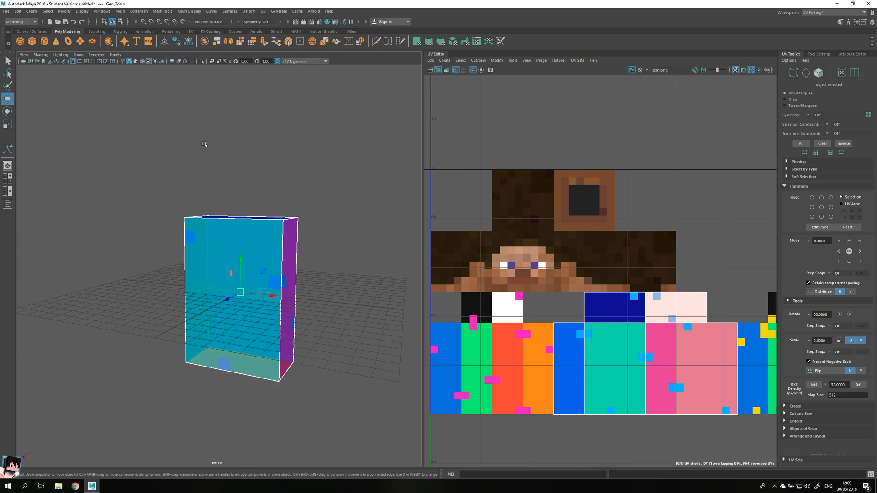
click(21, 22)
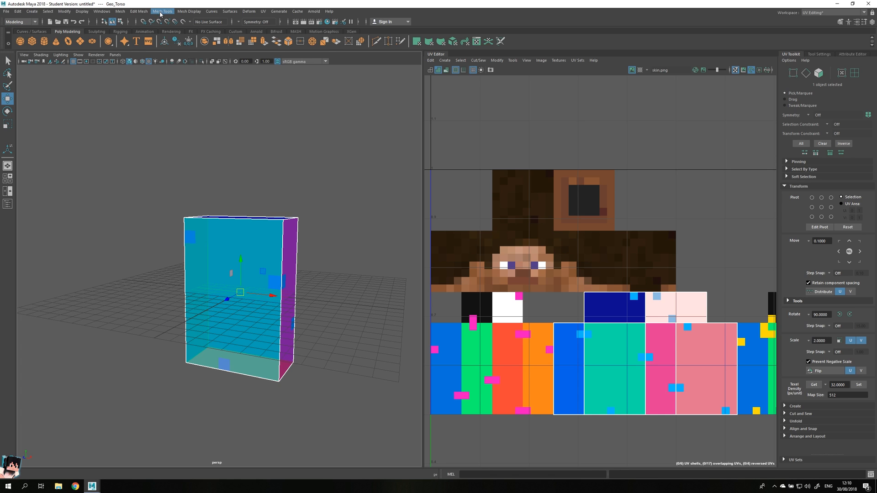
- Insert multiple evenly spaced edge loops on Geo_Torso to form a pixel-matching grid
click(163, 11)
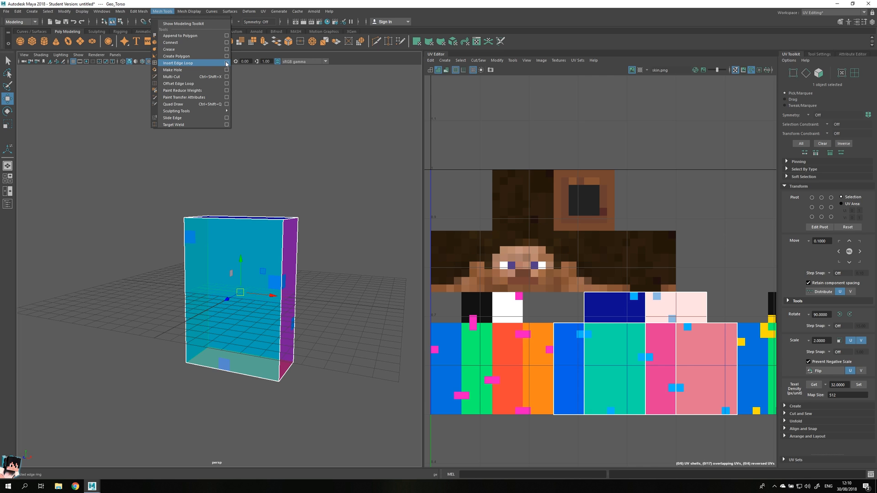
click(178, 63)
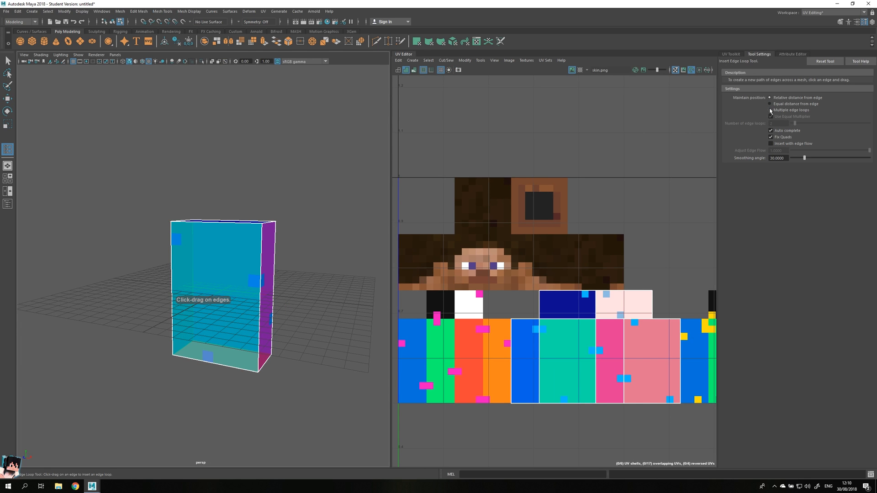
click(771, 111)
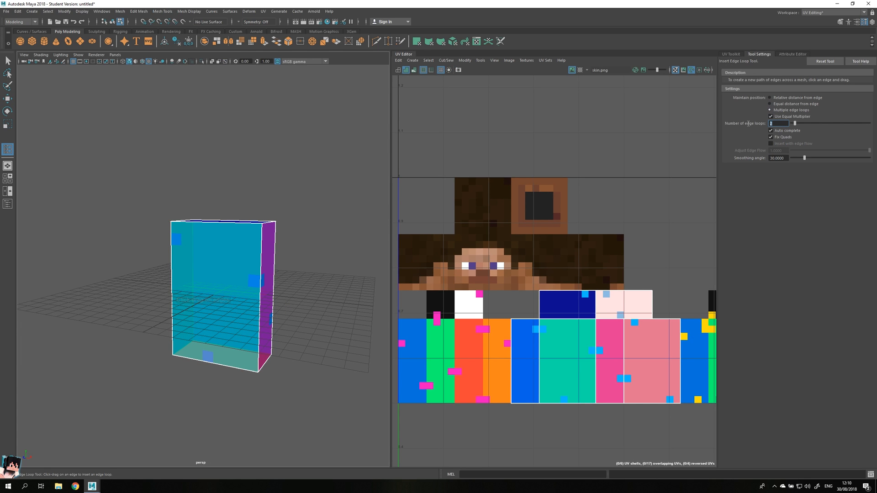
mouse_move(735, 125)
text(7)
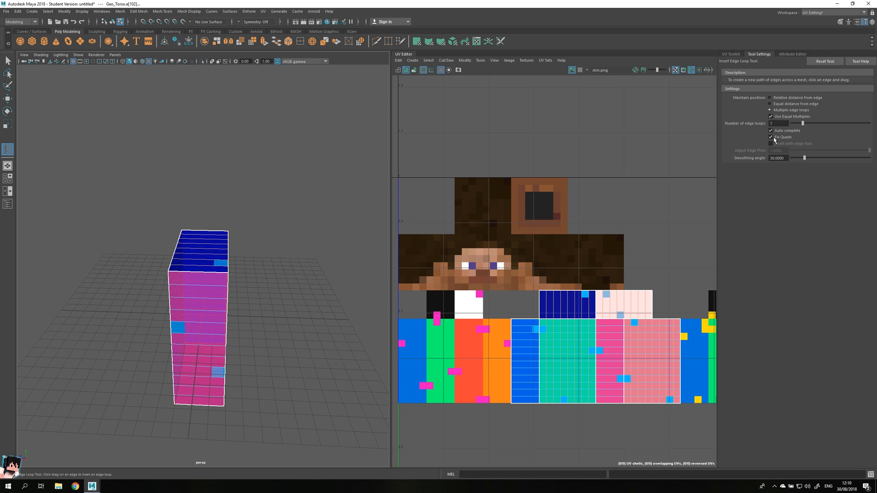
click(779, 124)
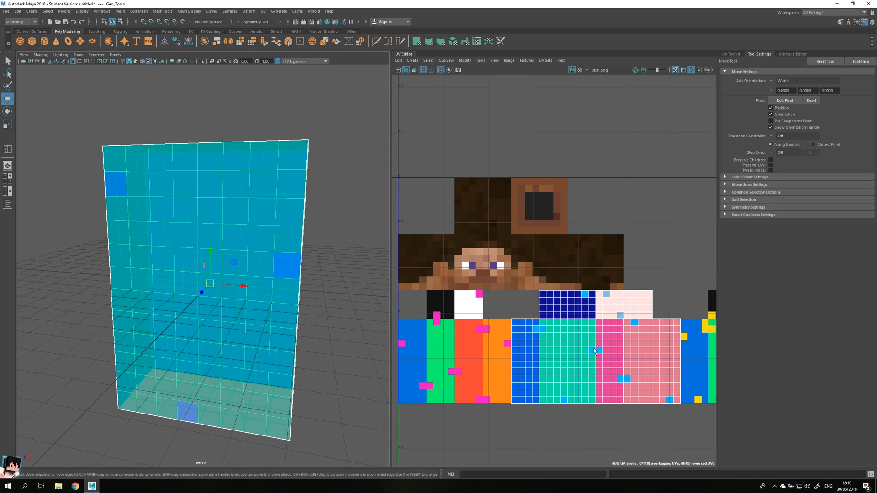
mouse_move(395, 281)
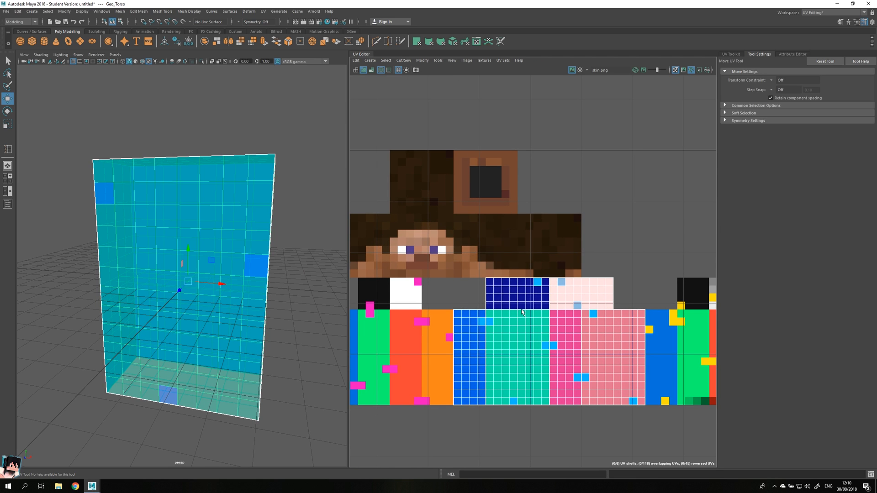
mouse_move(519, 304)
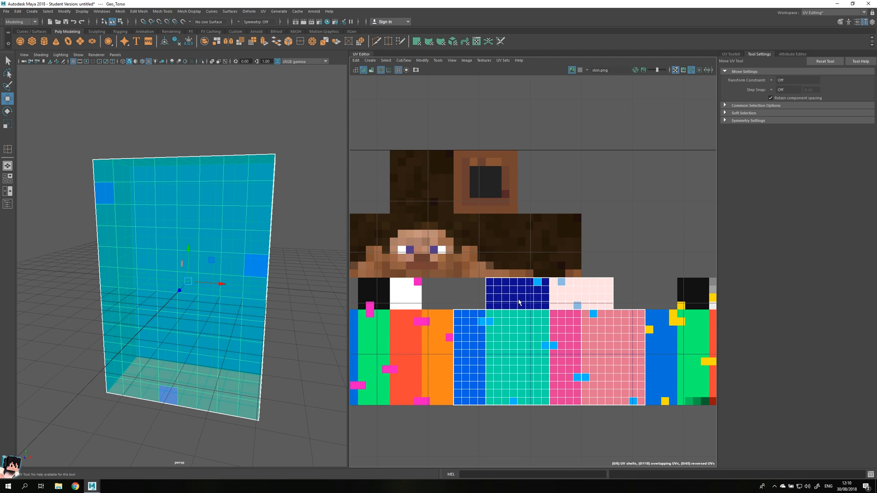
mouse_move(519, 300)
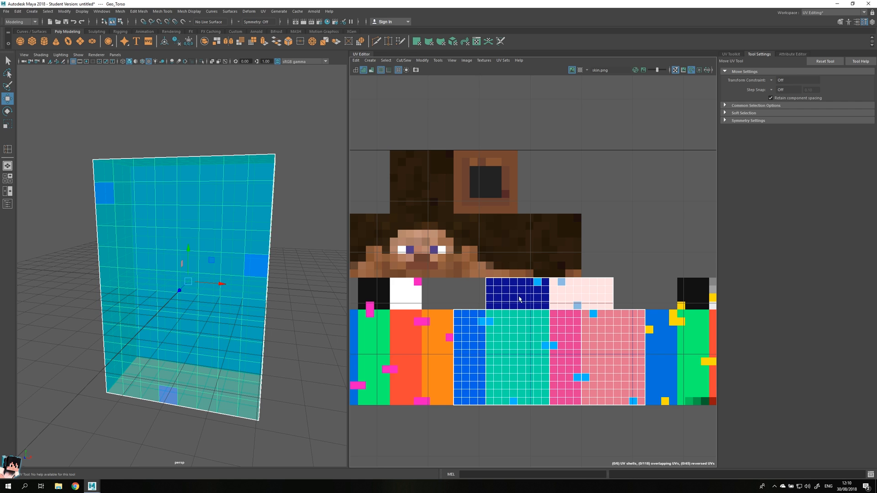
- In UV point mode, cut all of Geo_Torso's UVs so each face is its own shell
right_click(514, 299)
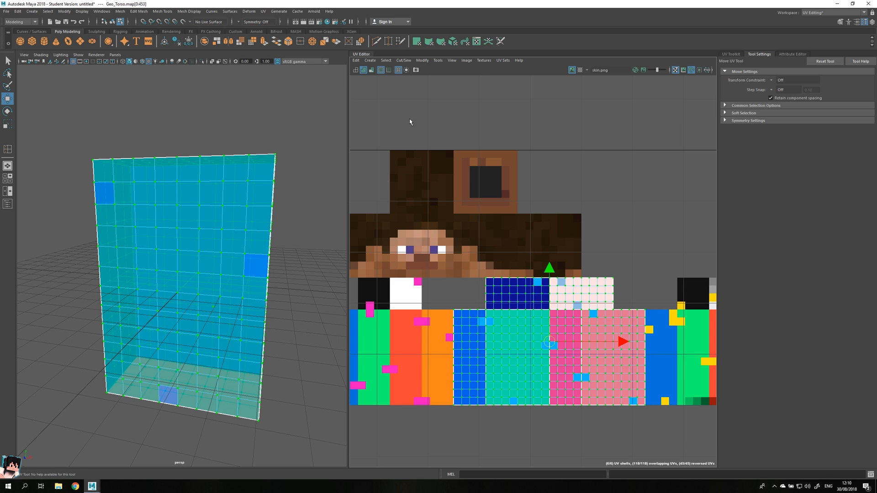
click(403, 60)
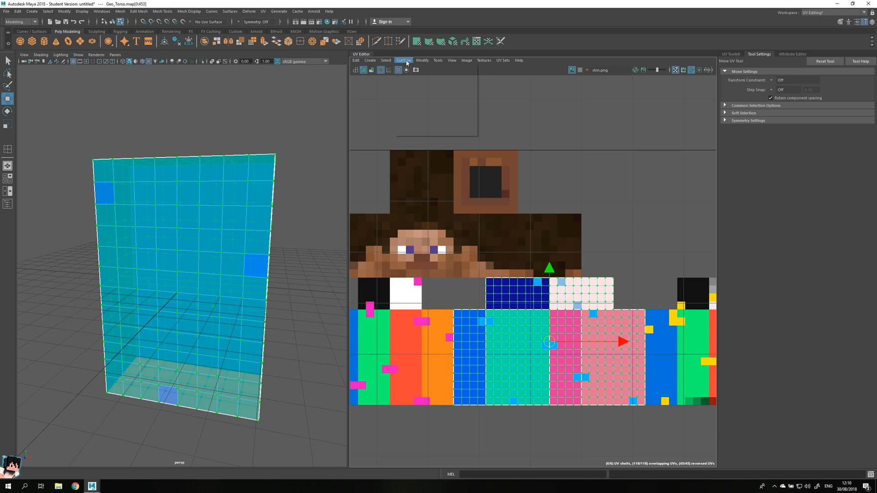
click(403, 60)
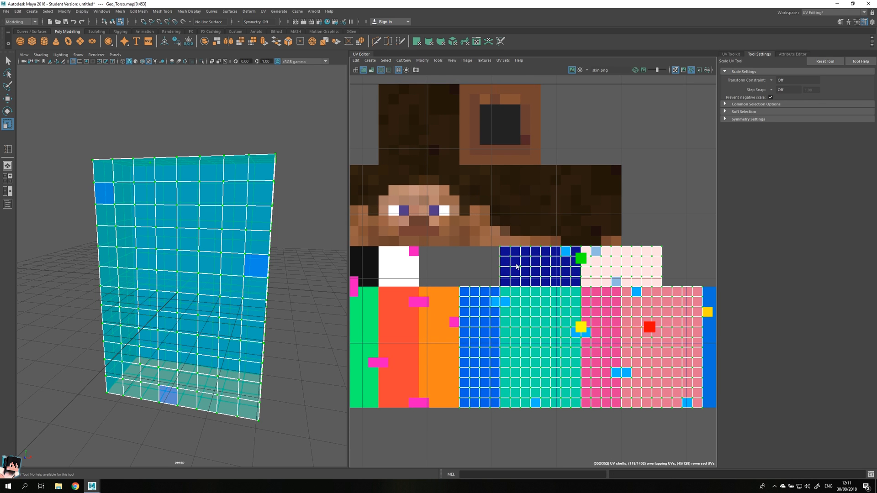
- In UV shell mode, enable scale step snapping with a 0.50 increment to shrink each shell
right_click(515, 268)
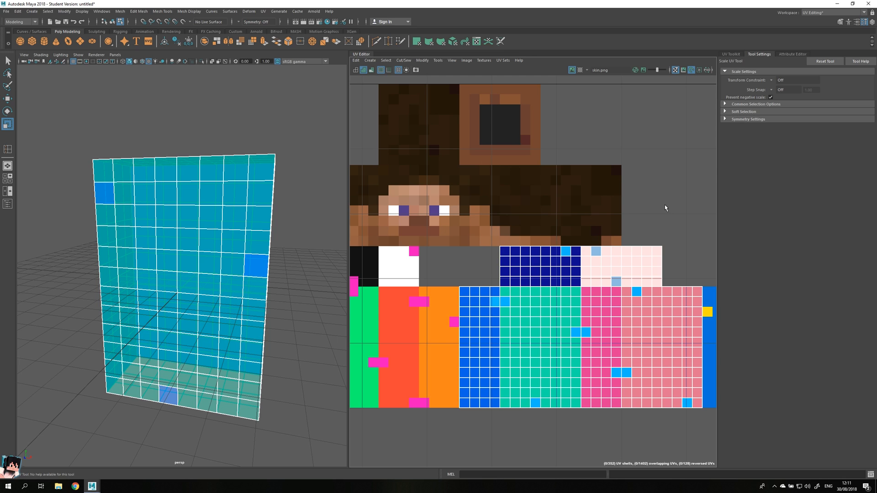
mouse_move(761, 76)
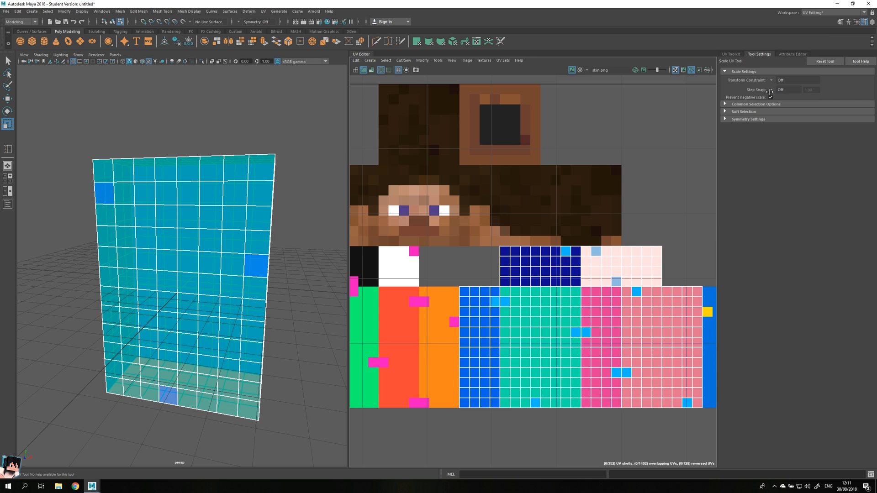
click(788, 90)
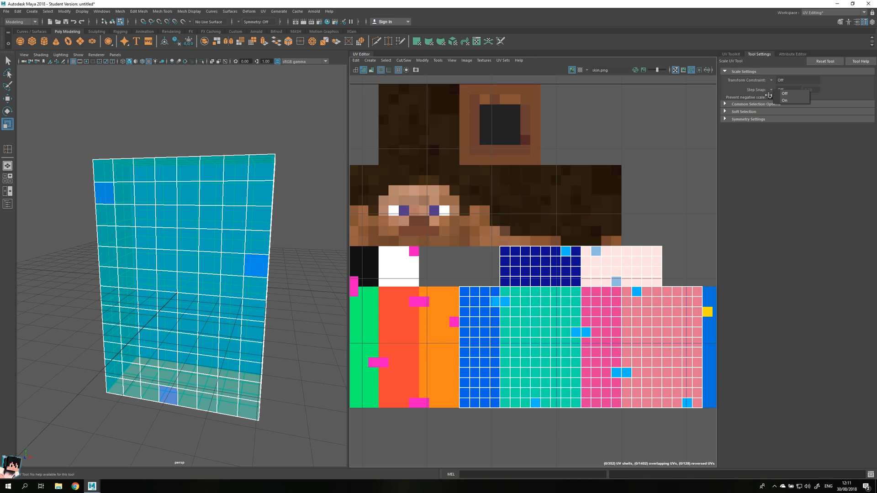
click(783, 93)
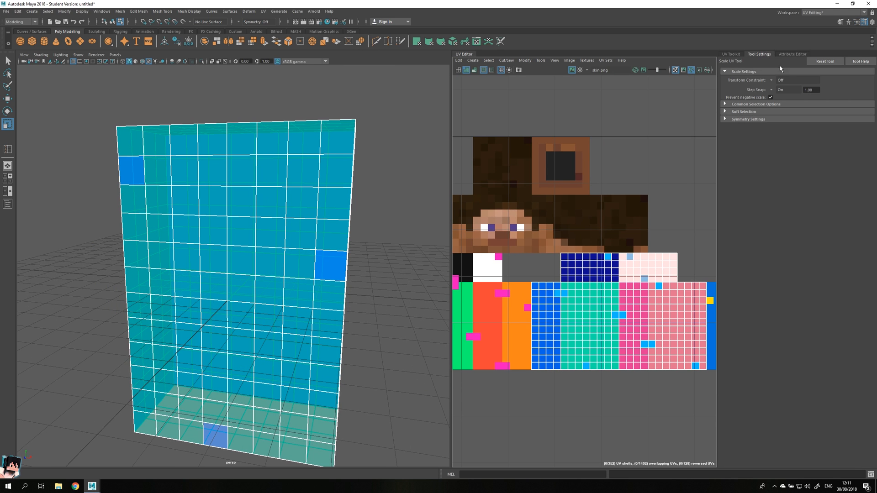
click(809, 89)
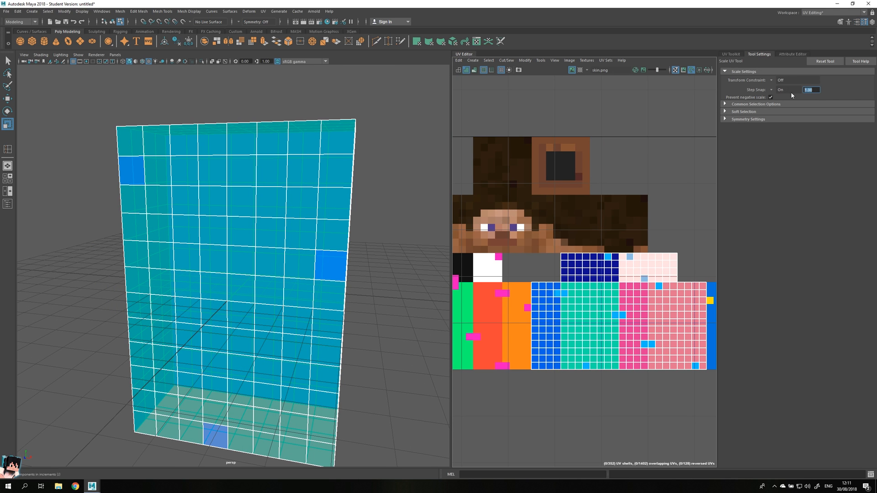
text(0.50)
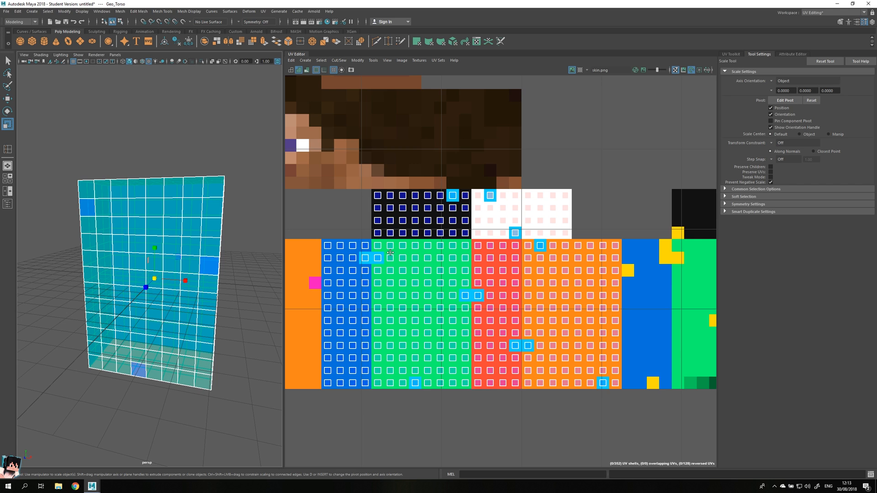
- Show the Workspace layout dropdown and point at Maya Classic
click(833, 12)
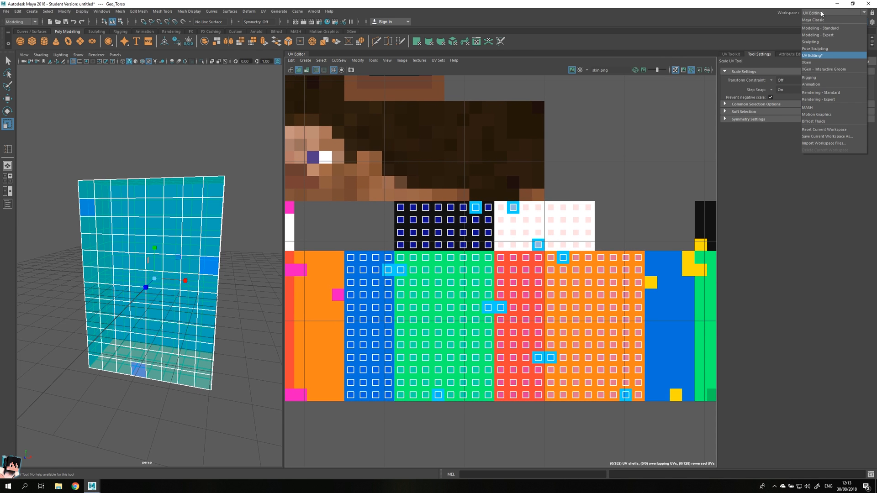
mouse_move(813, 20)
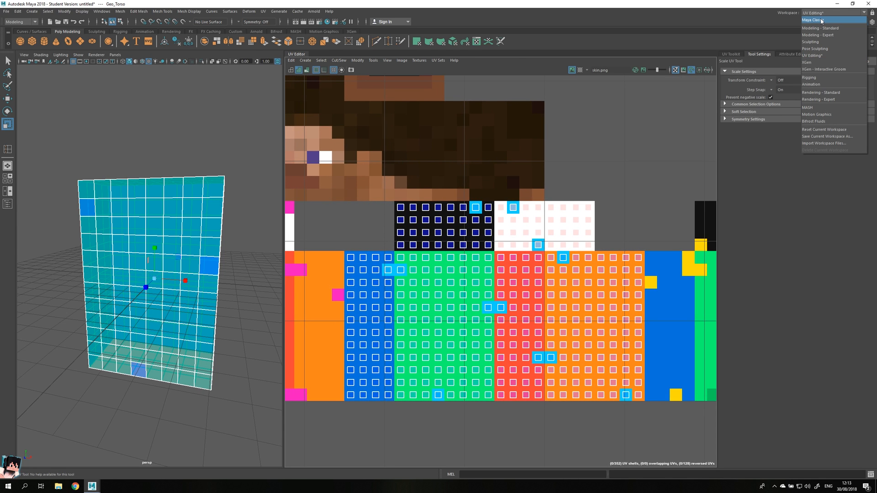